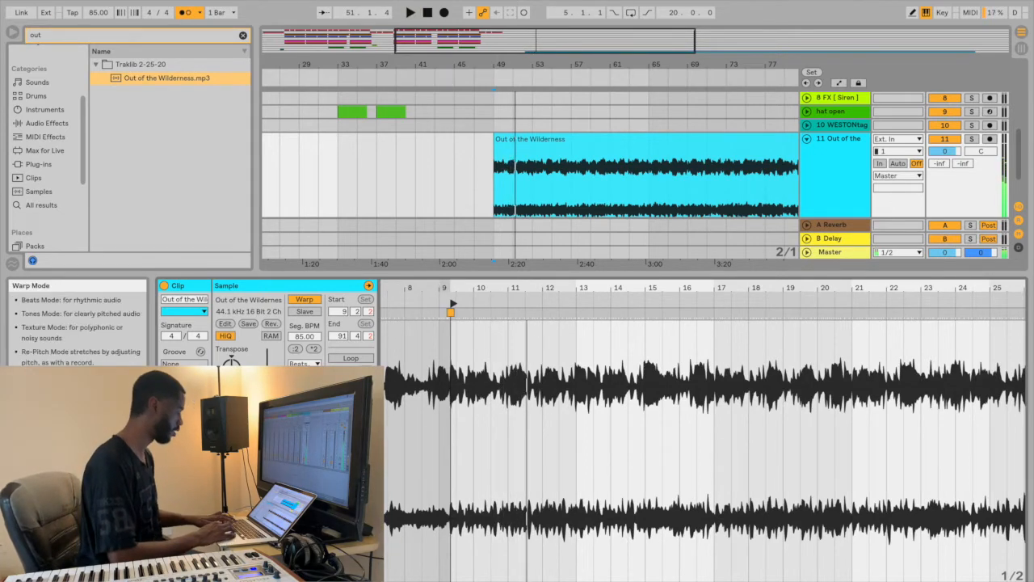
Set the Out of the Wilderness clip's Warp Mode to Complex Pro
{"action": "left_click", "coordinate": [305, 363]}
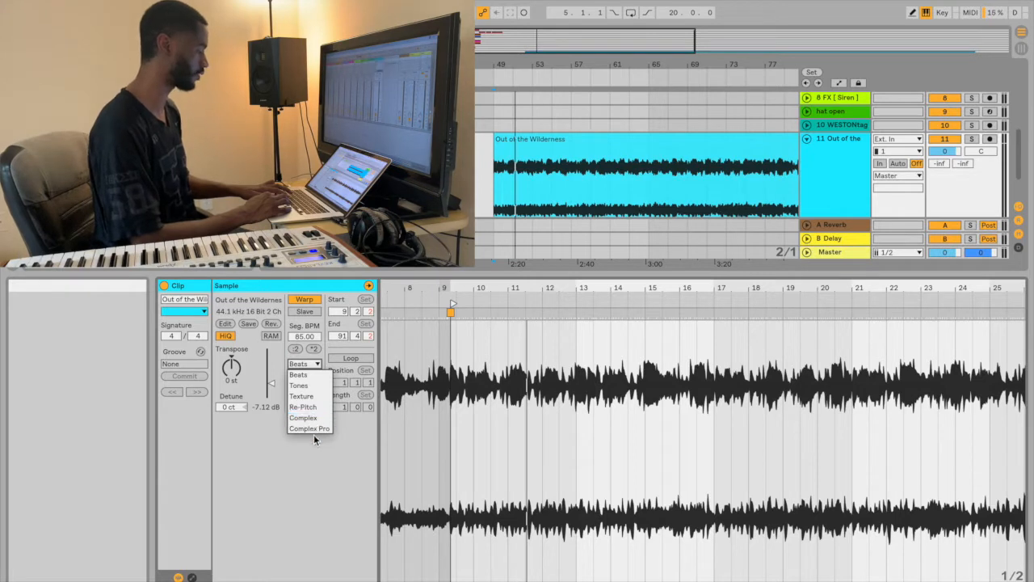
{"action": "left_click", "coordinate": [308, 428]}
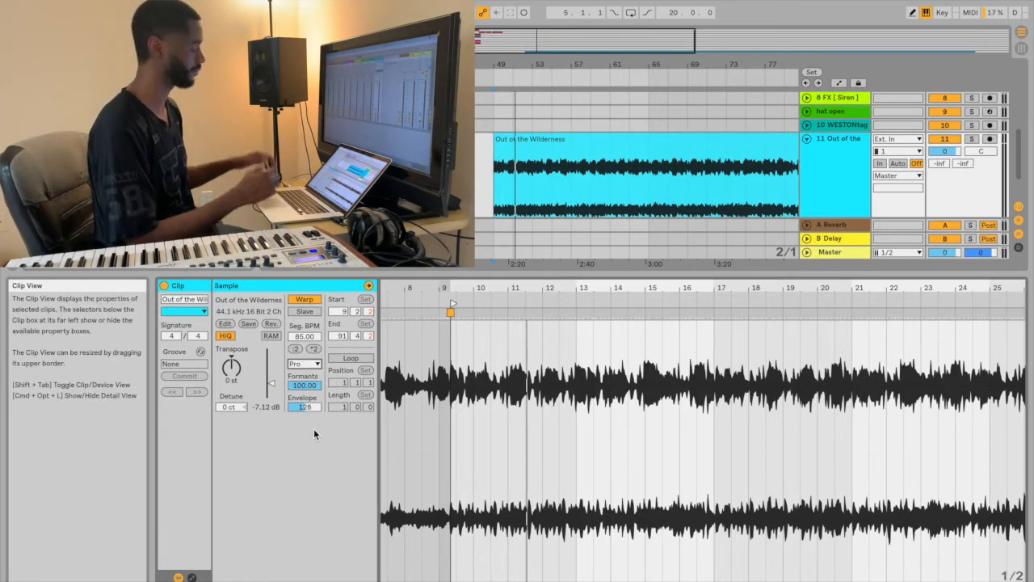
{"action": "left_click", "coordinate": [303, 363]}
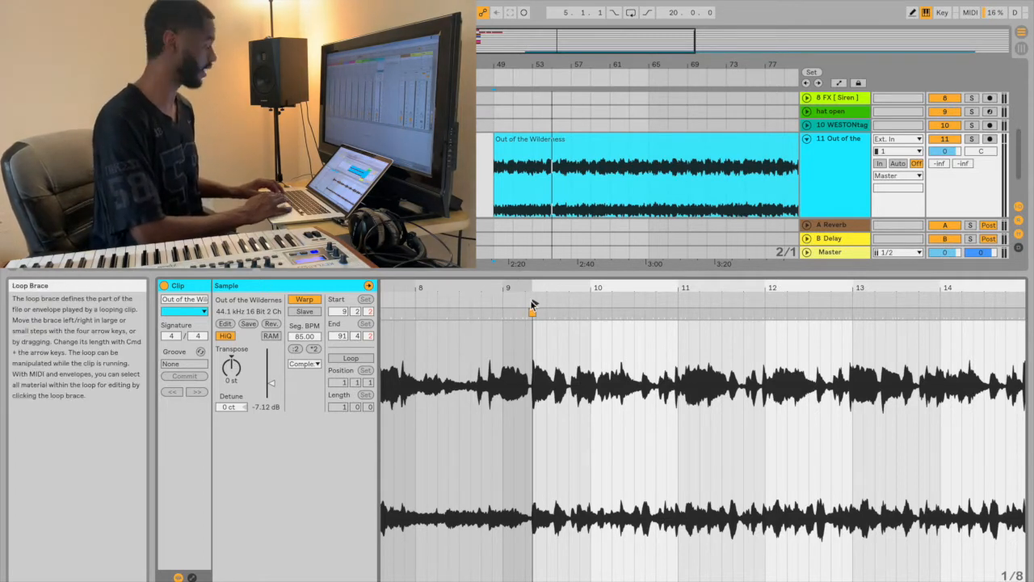
{"action": "mouse_move", "coordinate": [533, 310]}
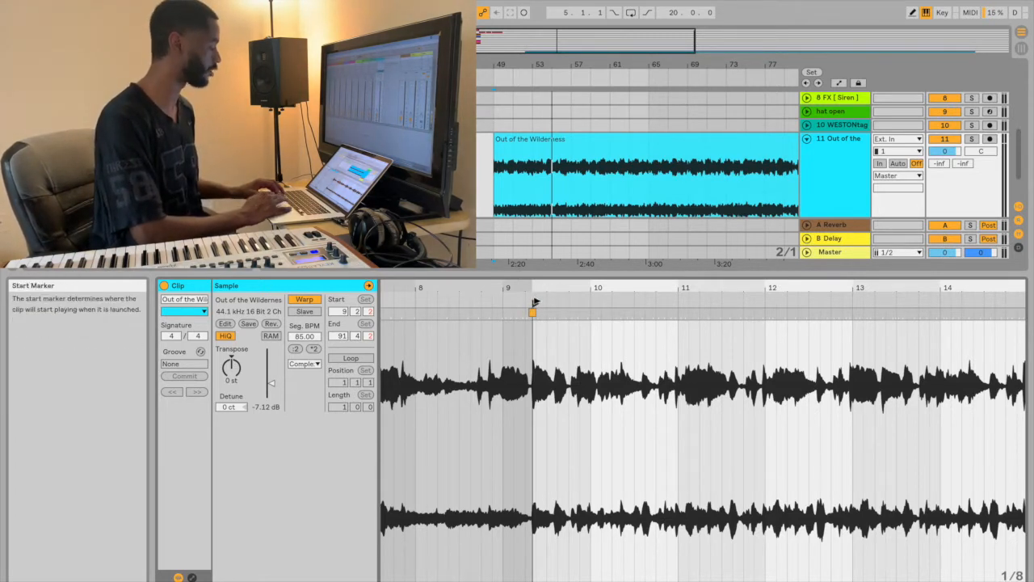
Bring up the warping options on the sample's start marker at the first transient
{"action": "right_click", "coordinate": [532, 309]}
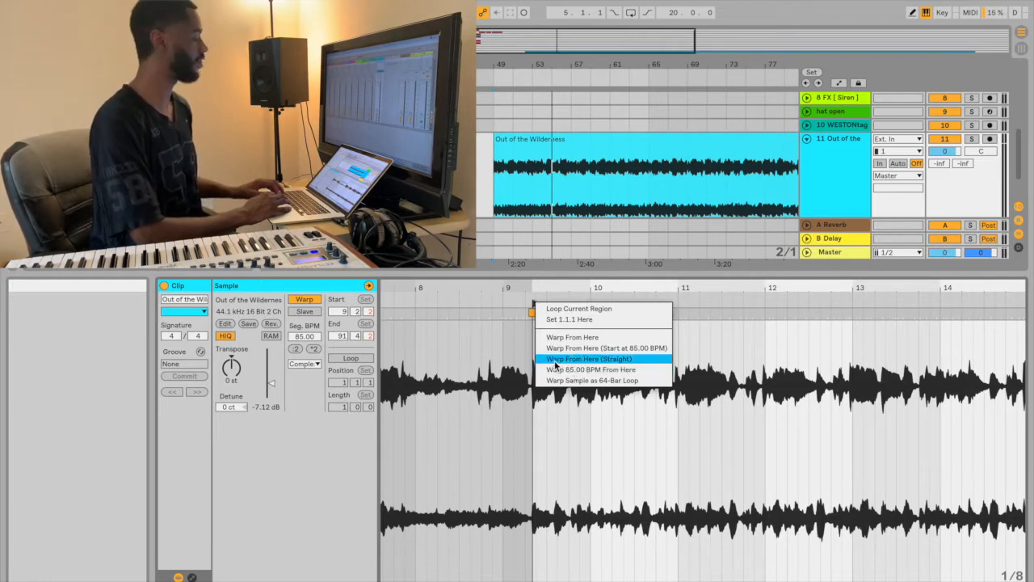
{"action": "mouse_move", "coordinate": [521, 288]}
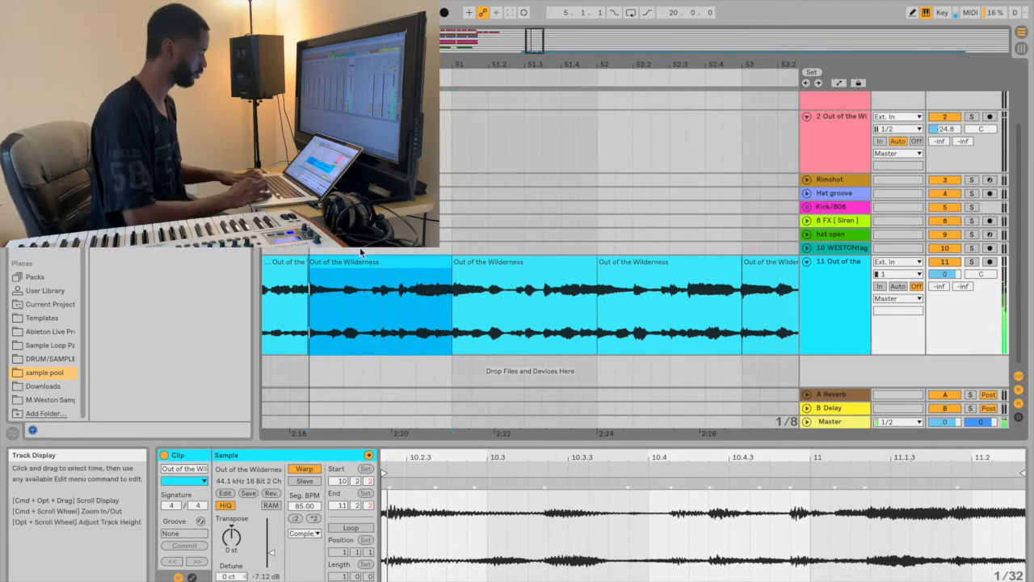
Select one of the bar-length chopped pieces of Out of the Wilderness
{"action": "left_click", "coordinate": [345, 303]}
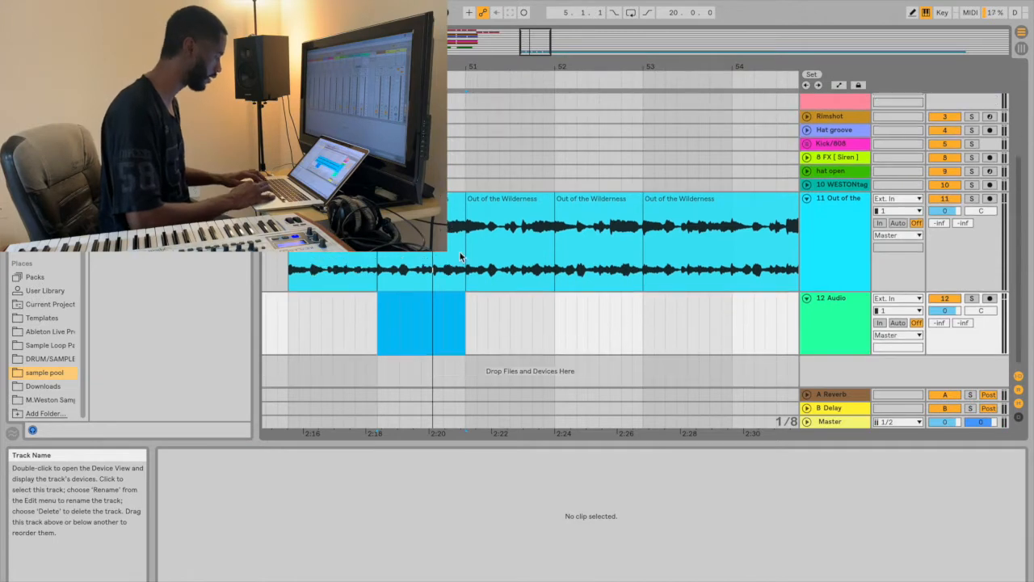
Pick chopped pieces and place them along the new audio track's timeline
{"action": "left_click", "coordinate": [416, 323]}
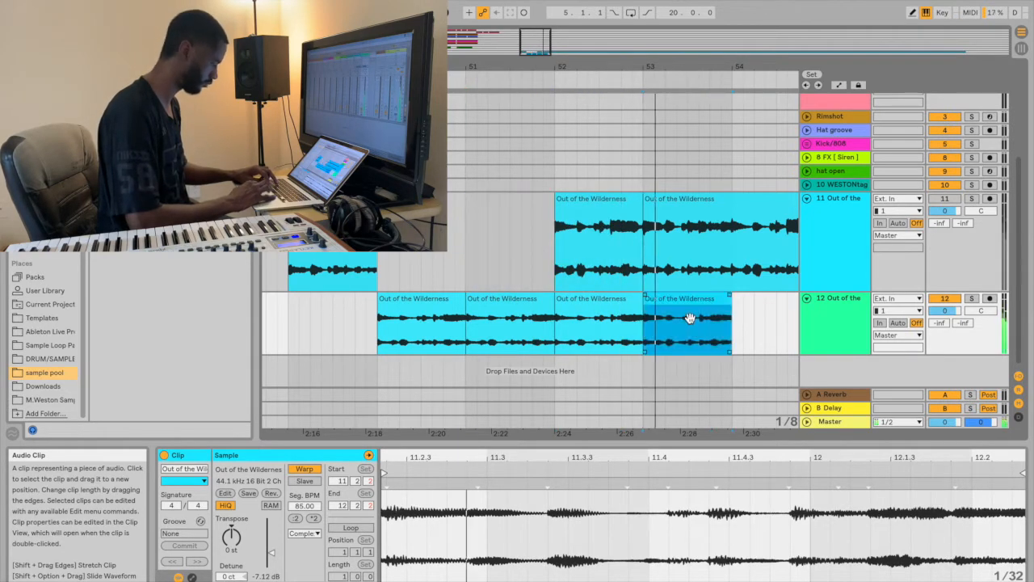
{"action": "left_click", "coordinate": [597, 234]}
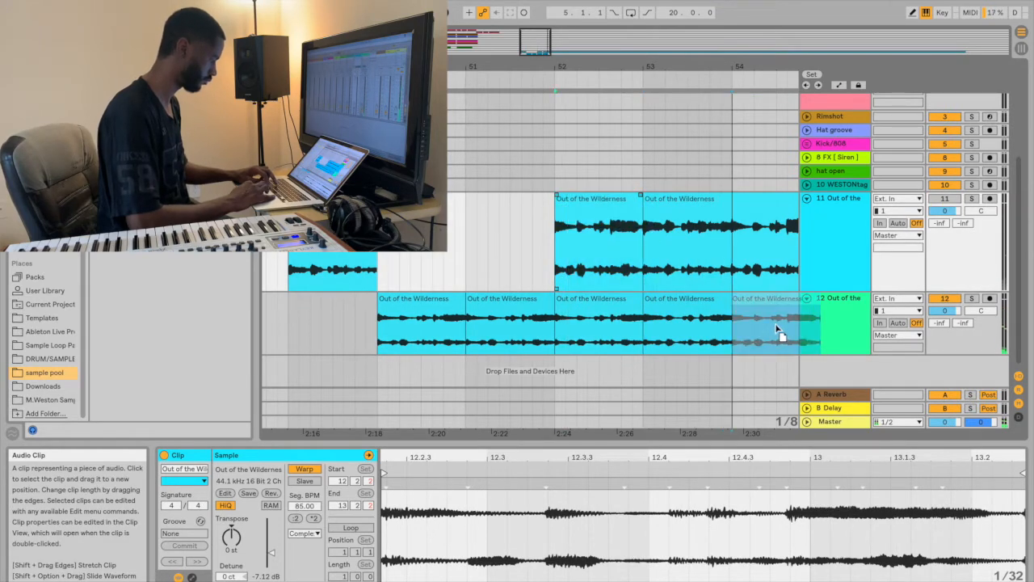
{"action": "left_click", "coordinate": [687, 327]}
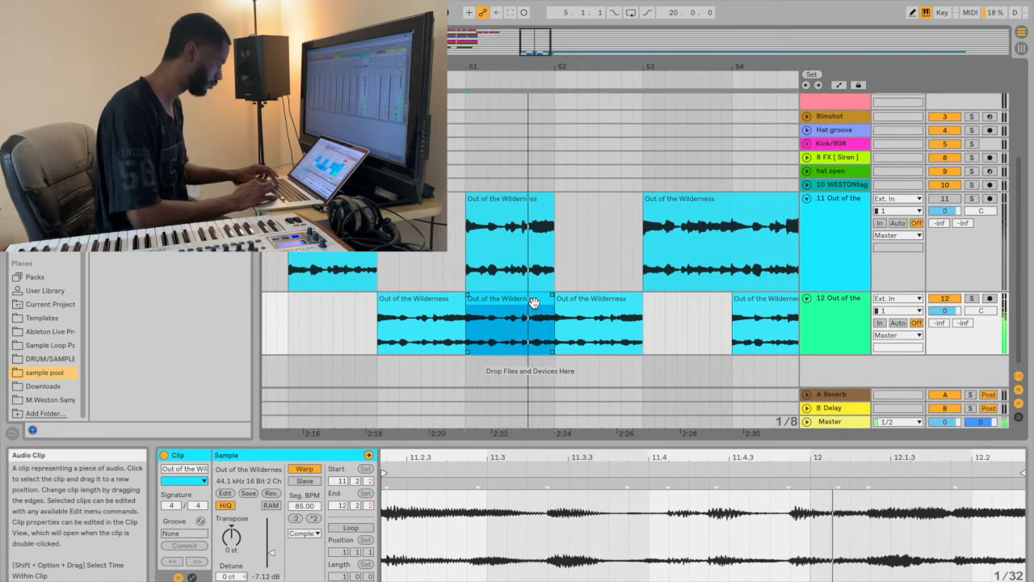
{"action": "left_click", "coordinate": [509, 234]}
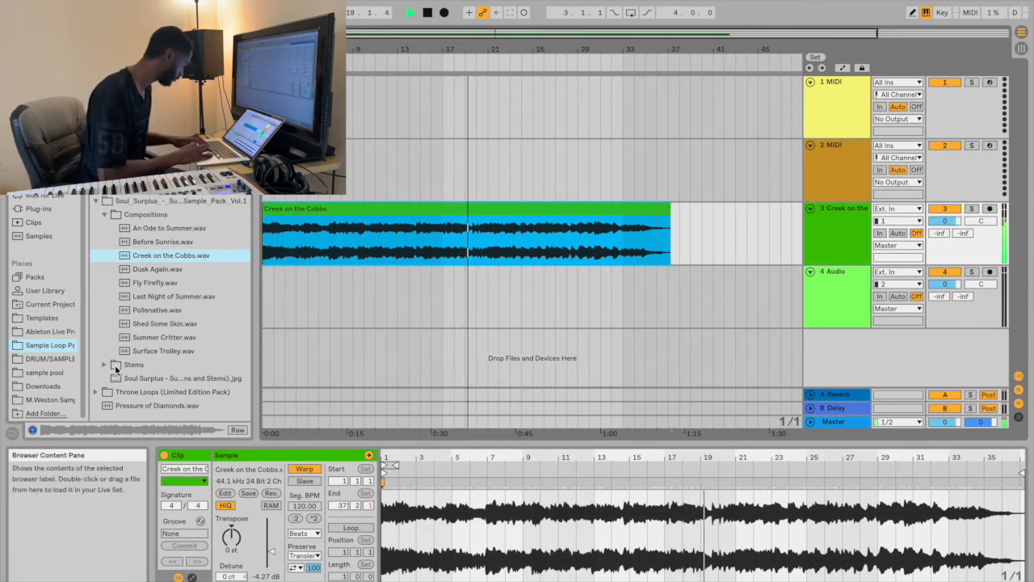
Pick Creek on the Cobbs.wav from the Soul Surplus Compositions folder
{"action": "left_click", "coordinate": [102, 365]}
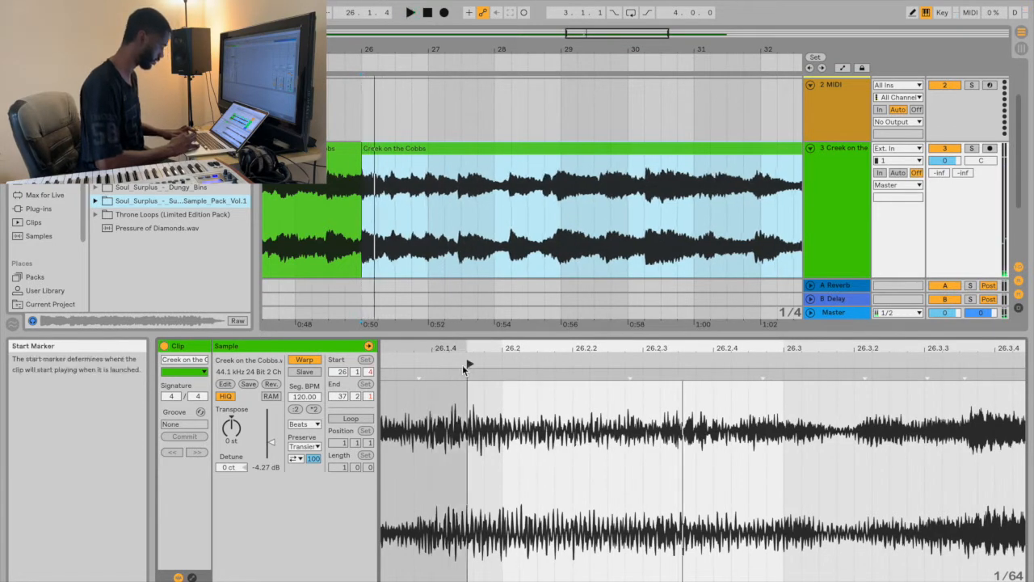
Apply Warp Sample as 32-Bar Loop from the Creek on the Cobbs start marker
{"action": "left_click", "coordinate": [408, 15]}
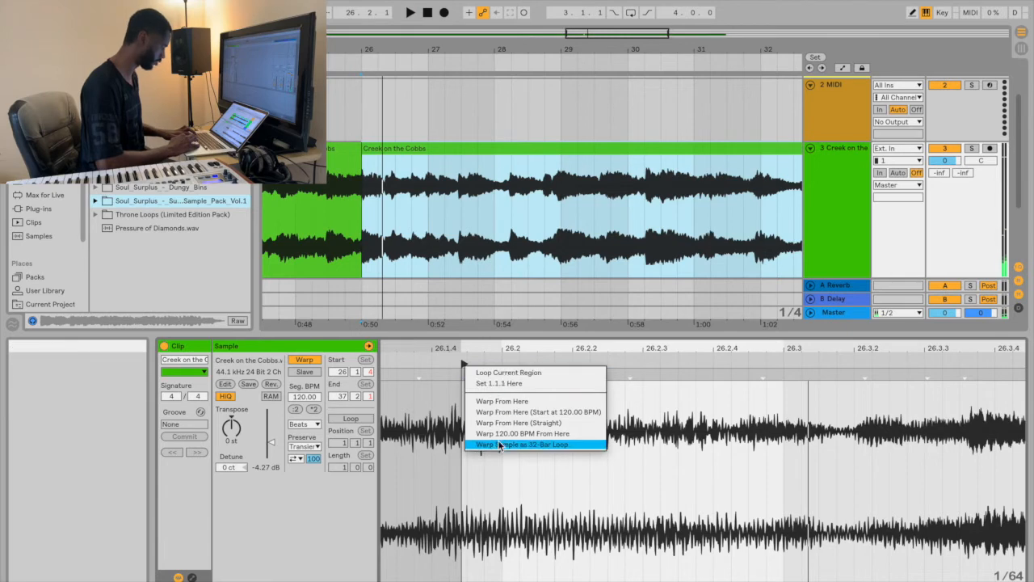
{"action": "left_click", "coordinate": [533, 444]}
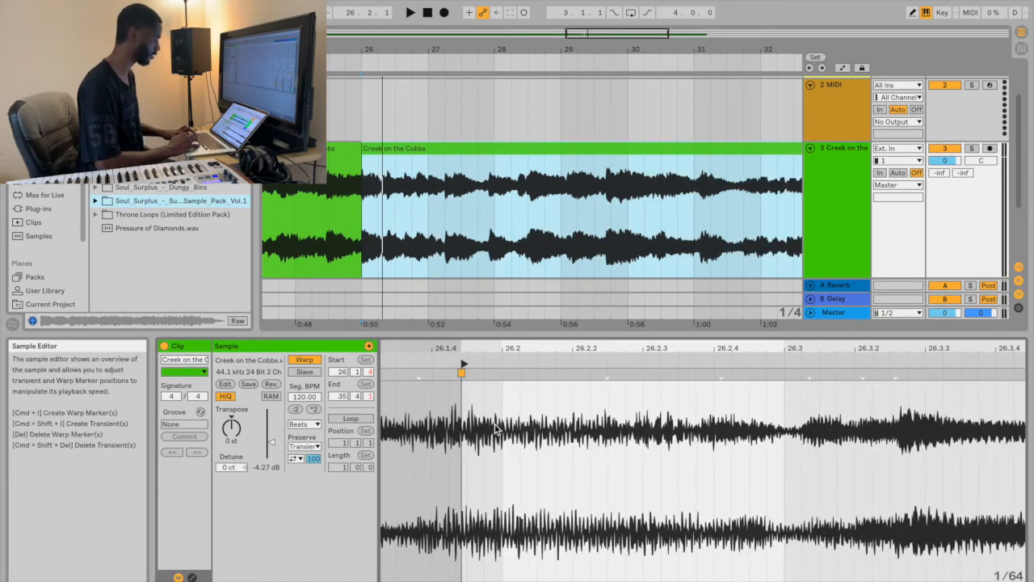
{"action": "mouse_move", "coordinate": [481, 354]}
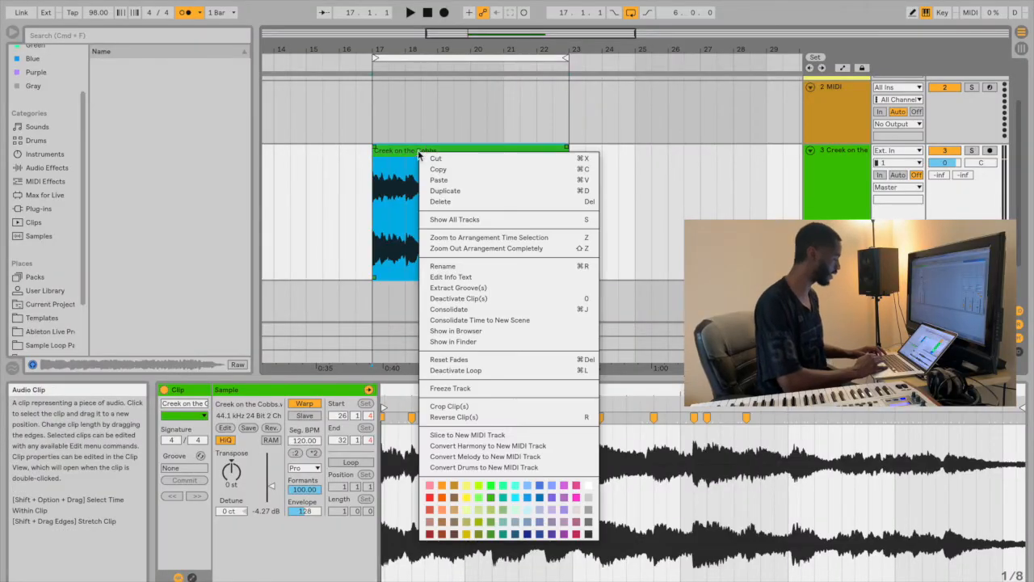
{"action": "mouse_move", "coordinate": [485, 435]}
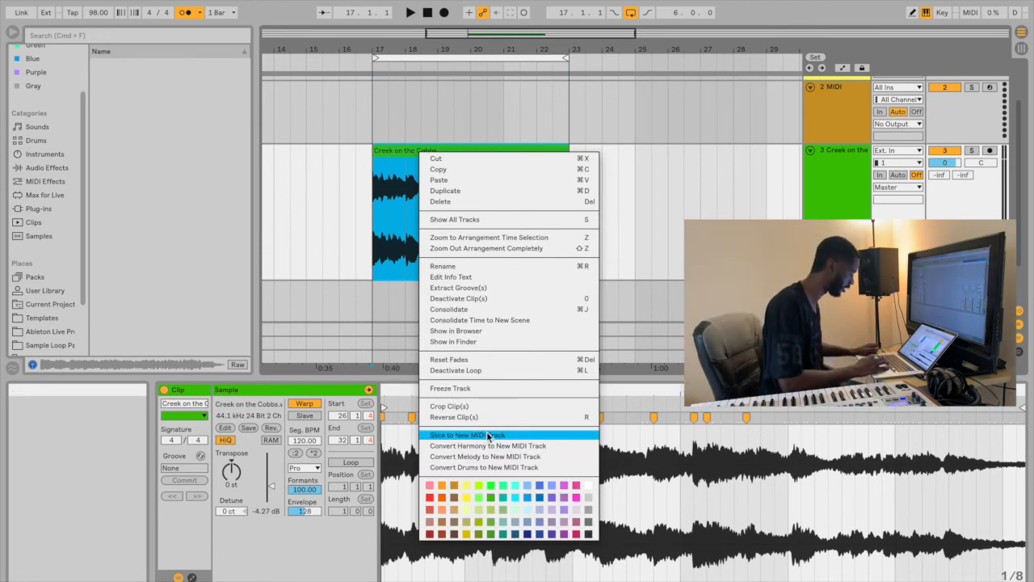
Slice Creek on the Cobbs to a new MIDI track using Warp Marker slicing
{"action": "left_click", "coordinate": [467, 435]}
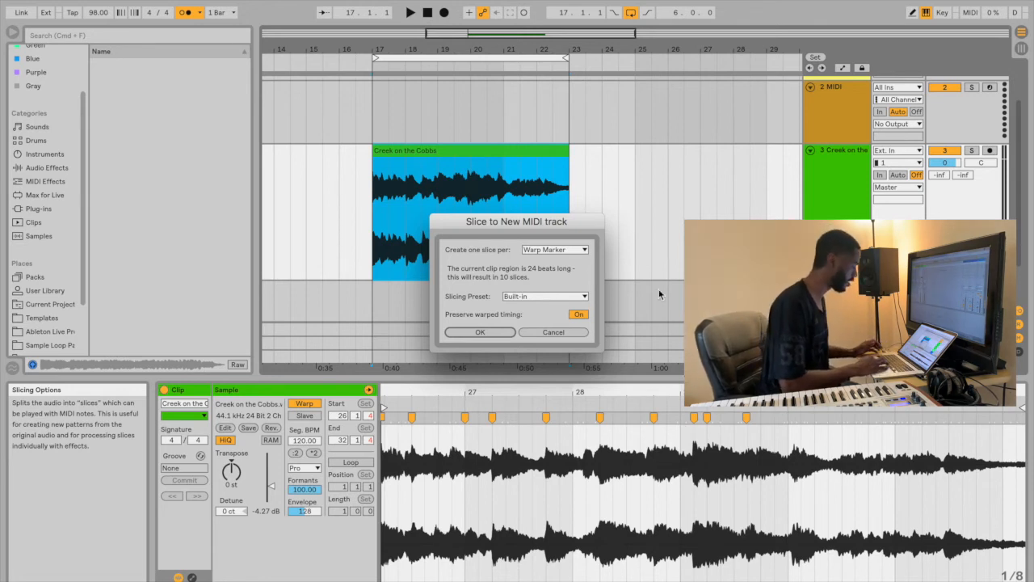
{"action": "left_click", "coordinate": [555, 249]}
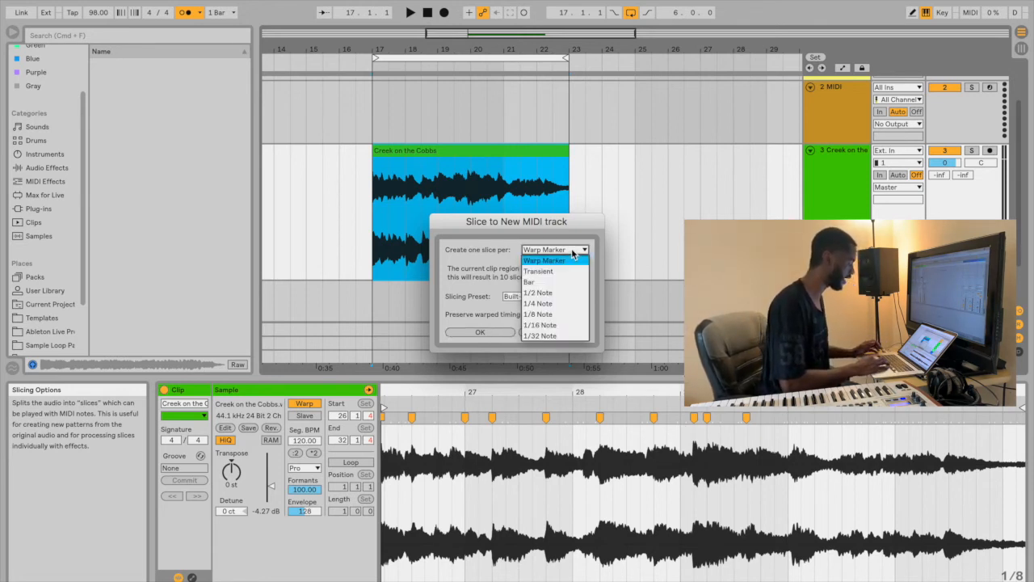
{"action": "left_click", "coordinate": [544, 260]}
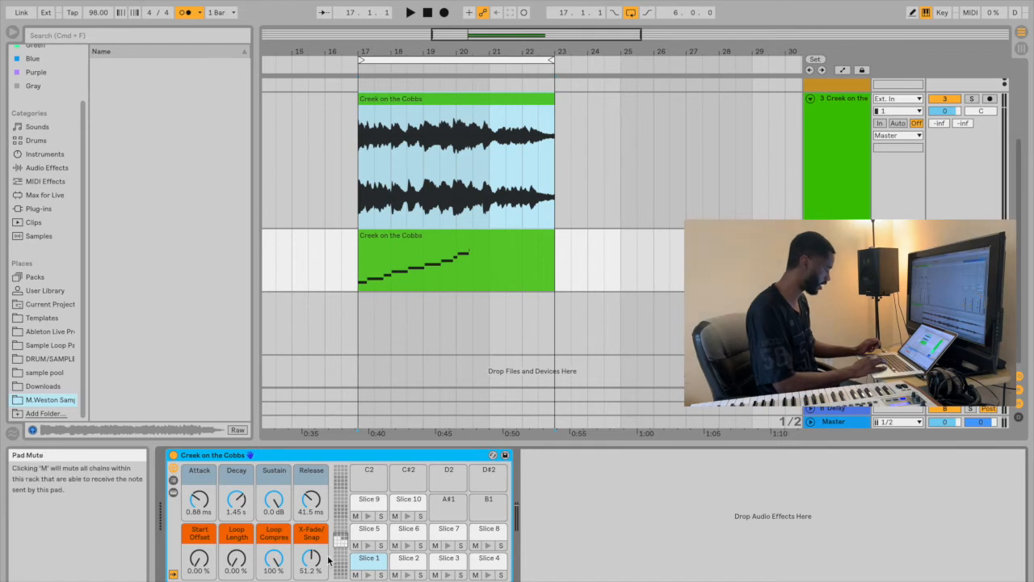
Select and deactivate the original Creek on the Cobbs audio clip
{"action": "left_click", "coordinate": [369, 559]}
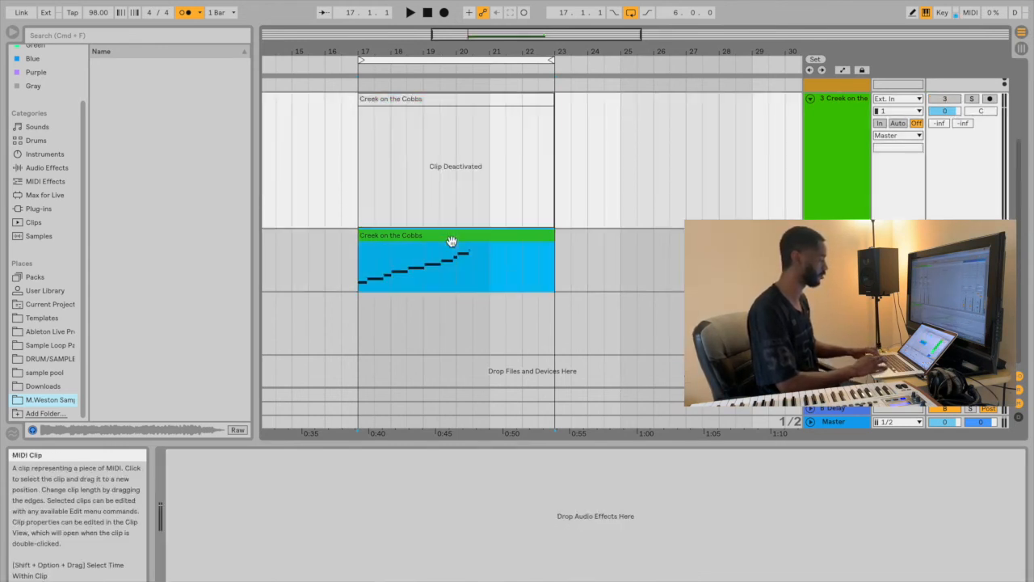
Show the sliced clip's Drum Rack and start Arrangement Record at 84 BPM
{"action": "double_click", "coordinate": [452, 240]}
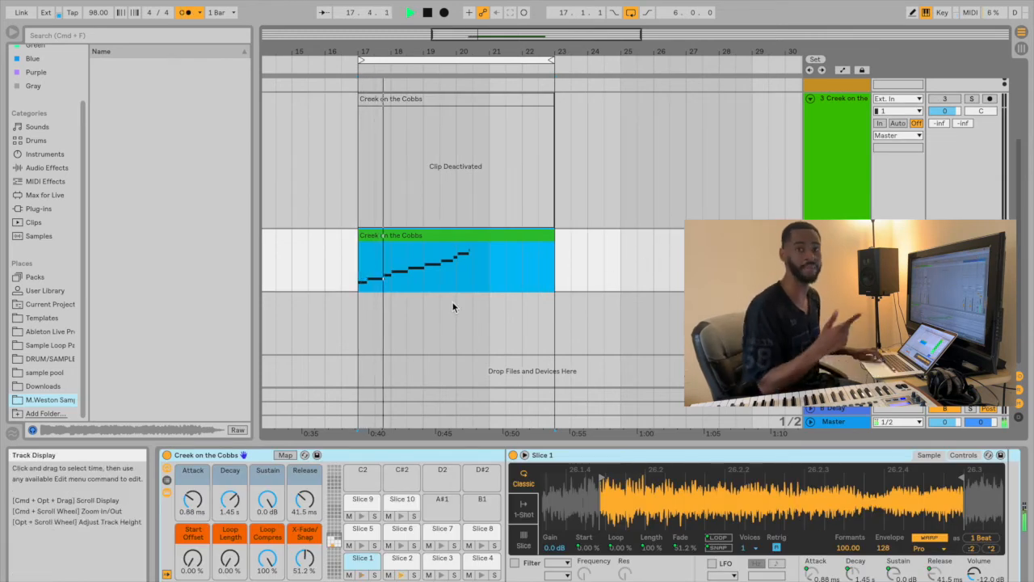
{"action": "left_click", "coordinate": [441, 12]}
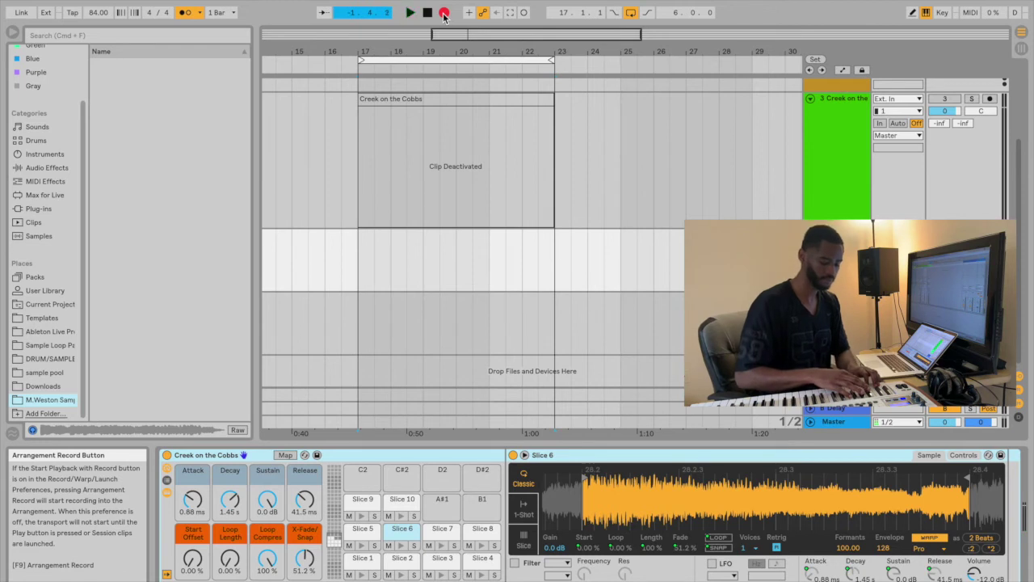
{"action": "left_click", "coordinate": [441, 12]}
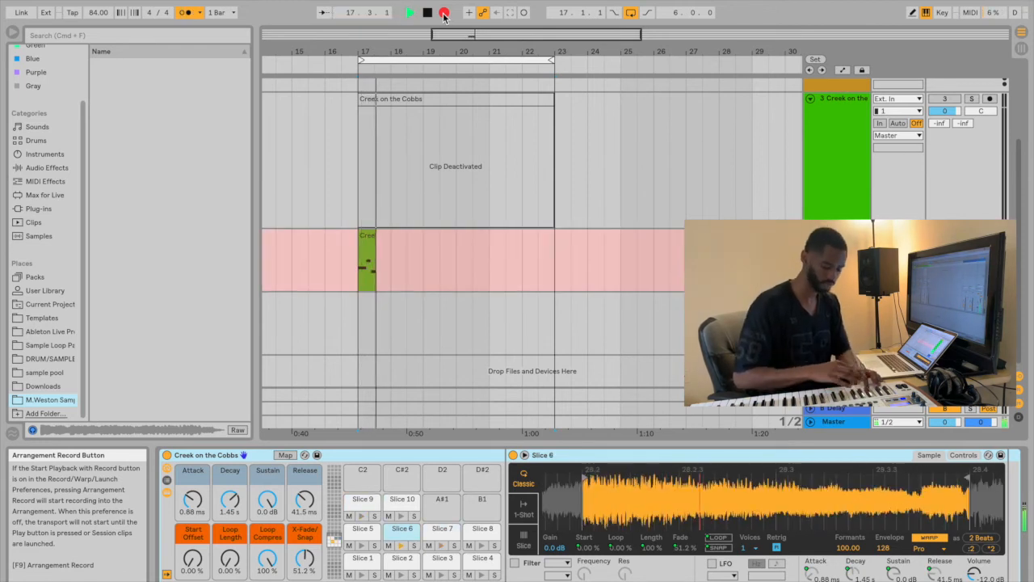